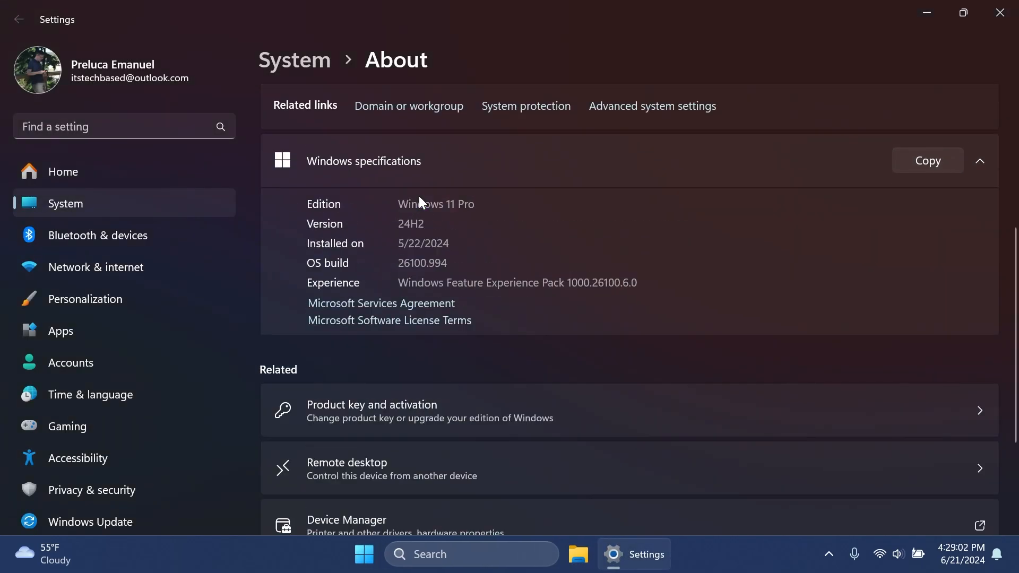
pyautogui.moveTo(432, 276)
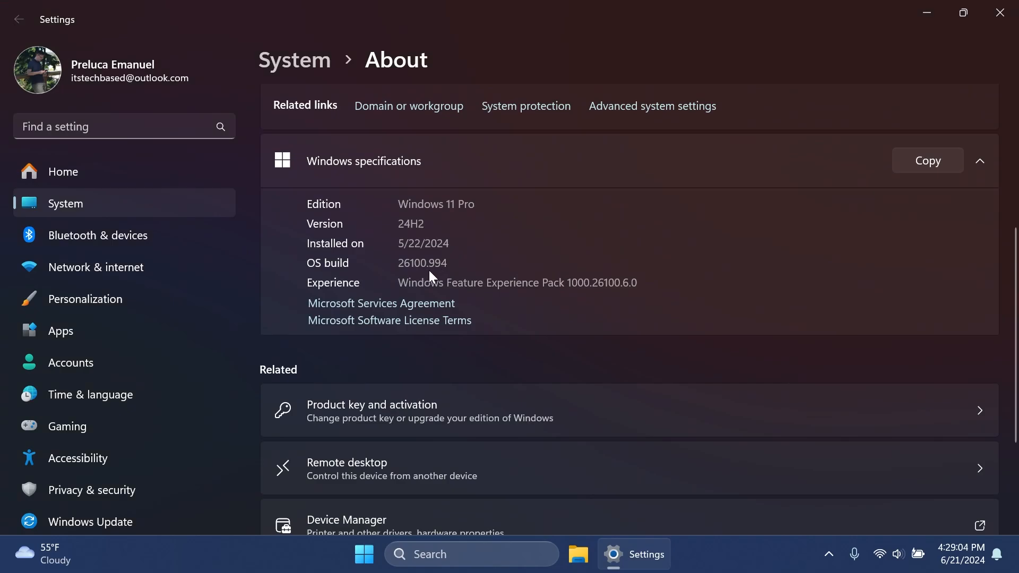
pyautogui.moveTo(399, 232)
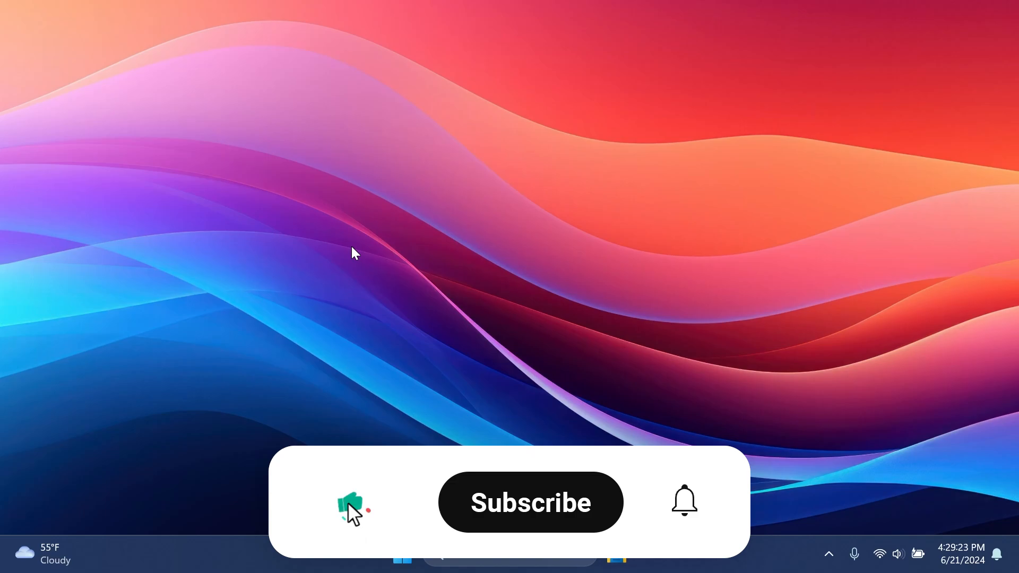
pyautogui.click(530, 502)
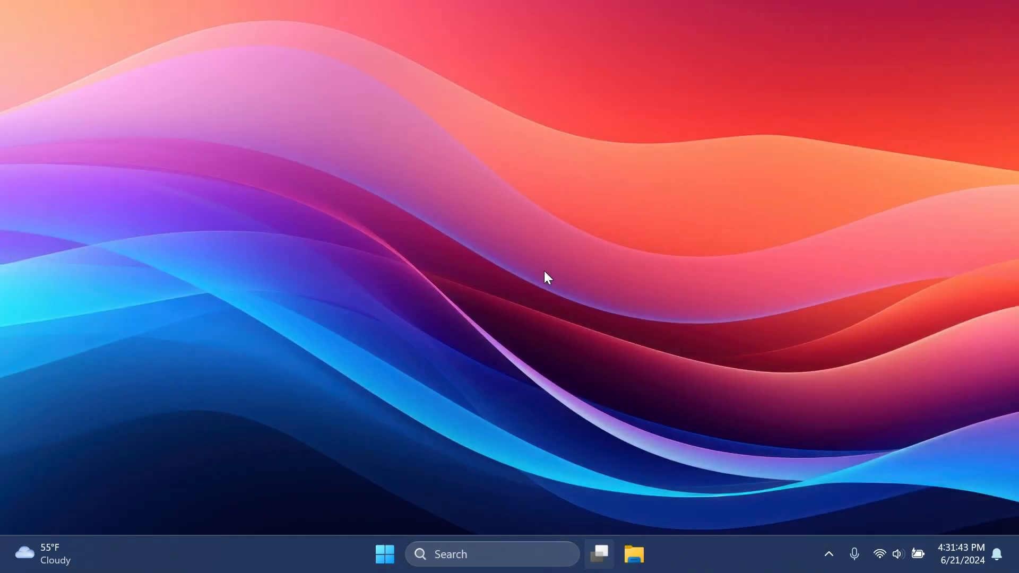
pyautogui.moveTo(429, 244)
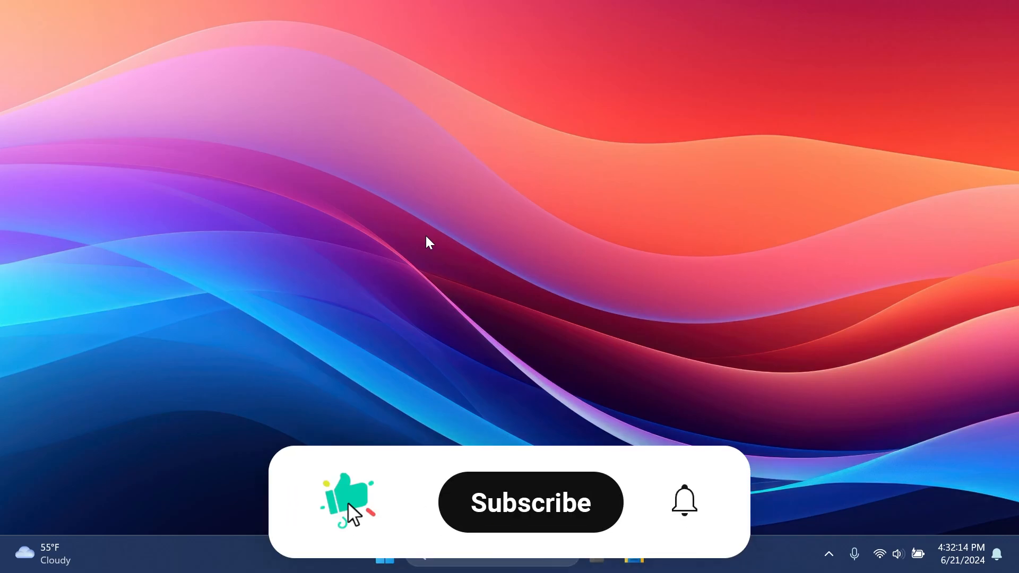
pyautogui.click(529, 502)
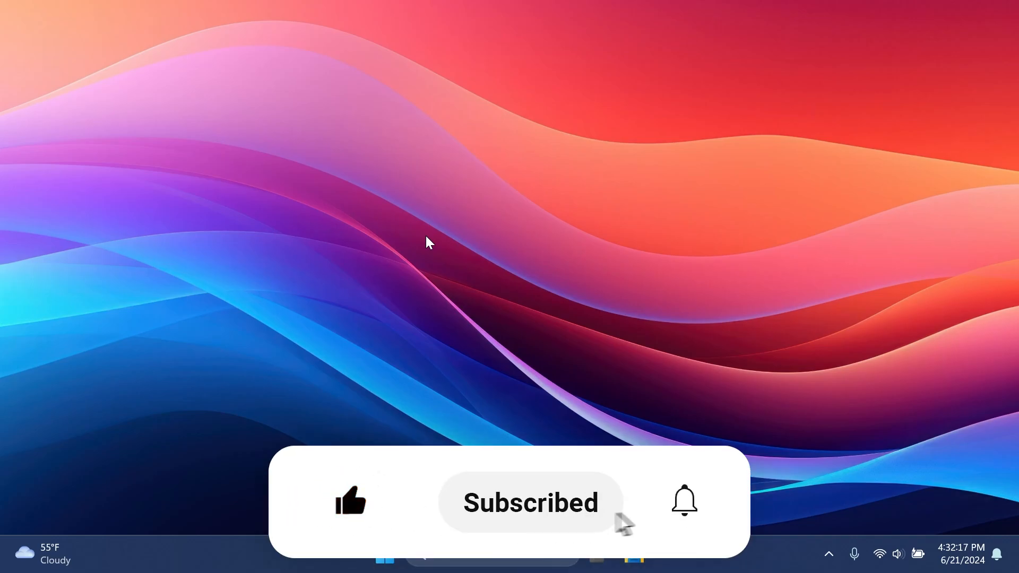
pyautogui.click(683, 501)
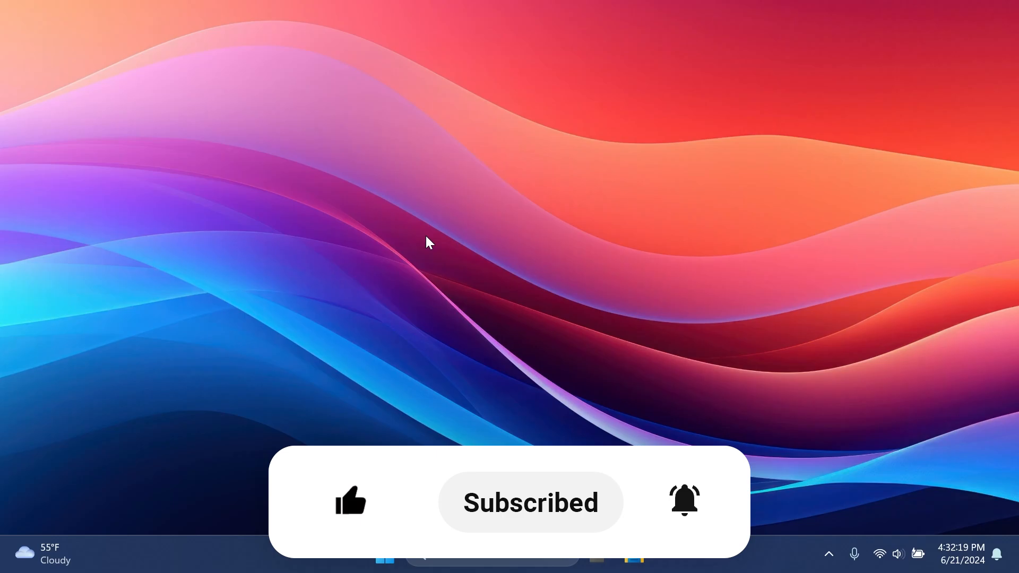